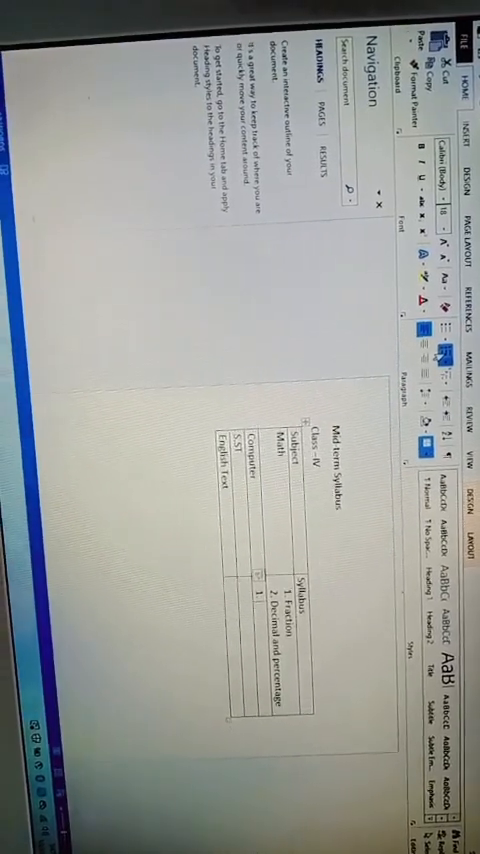
# Step: Fill a syllabus table cell with the entry beginning 'More a'
pyautogui.write('More a')
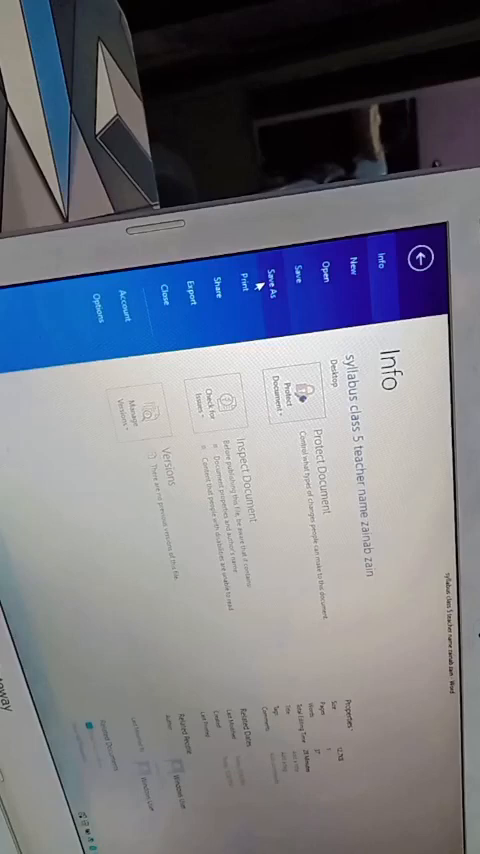
# Step: Bring up Save As with Computer as the location for the Class IV syllabus
pyautogui.click(272, 272)
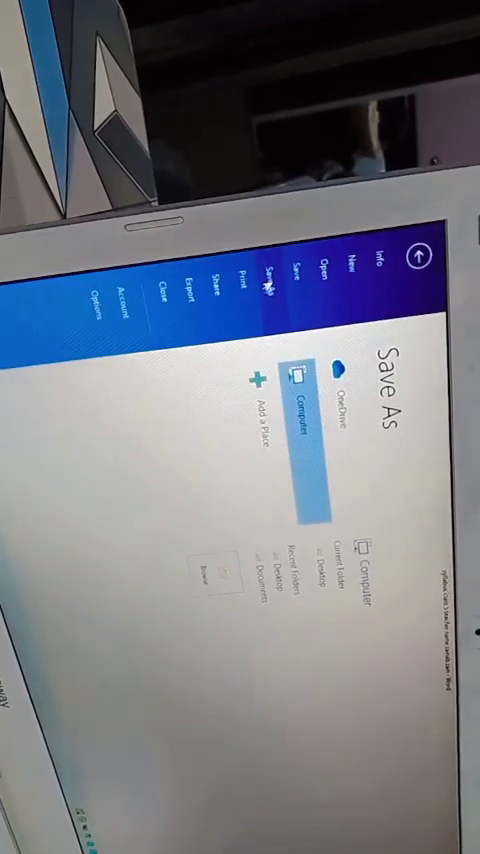